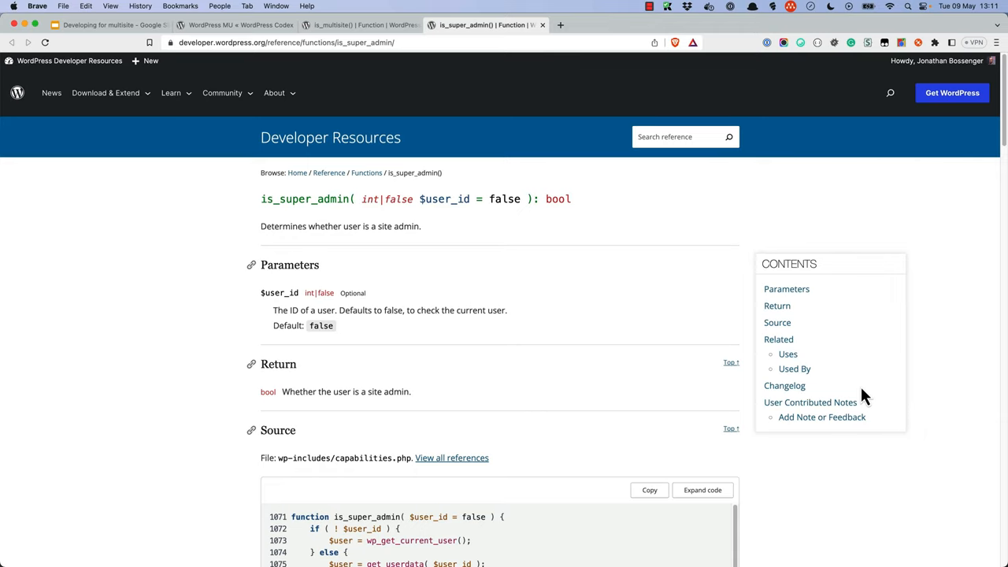
Browse the is_super_admin, is_network_admin and restore_current_blog() reference tabs in turn
left_click(611, 26)
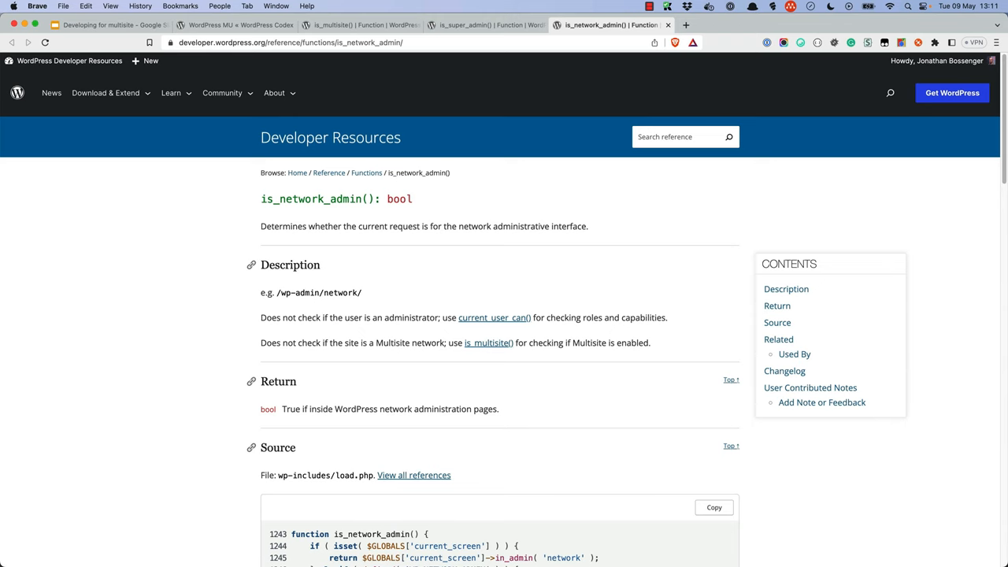
left_click(737, 25)
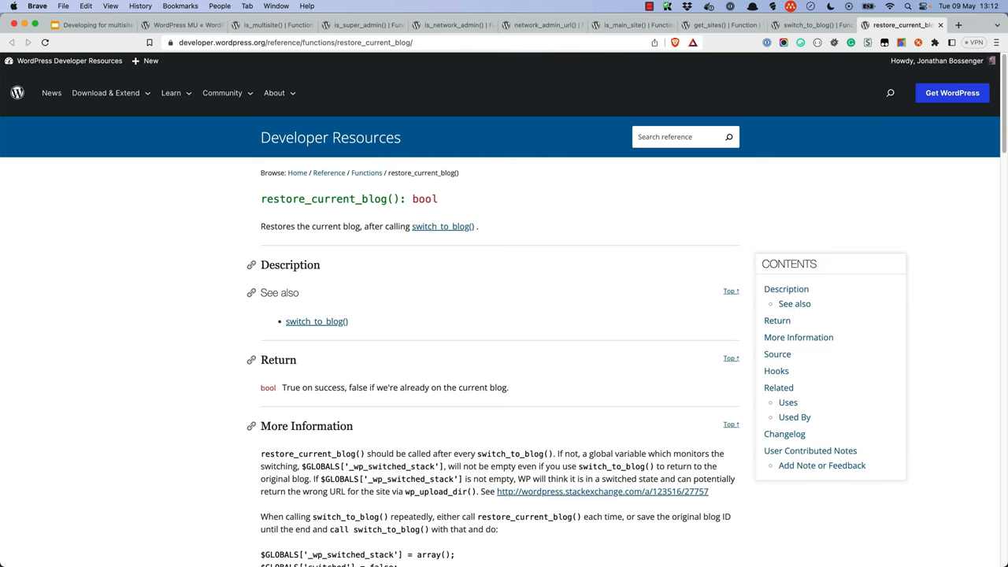
left_click(906, 26)
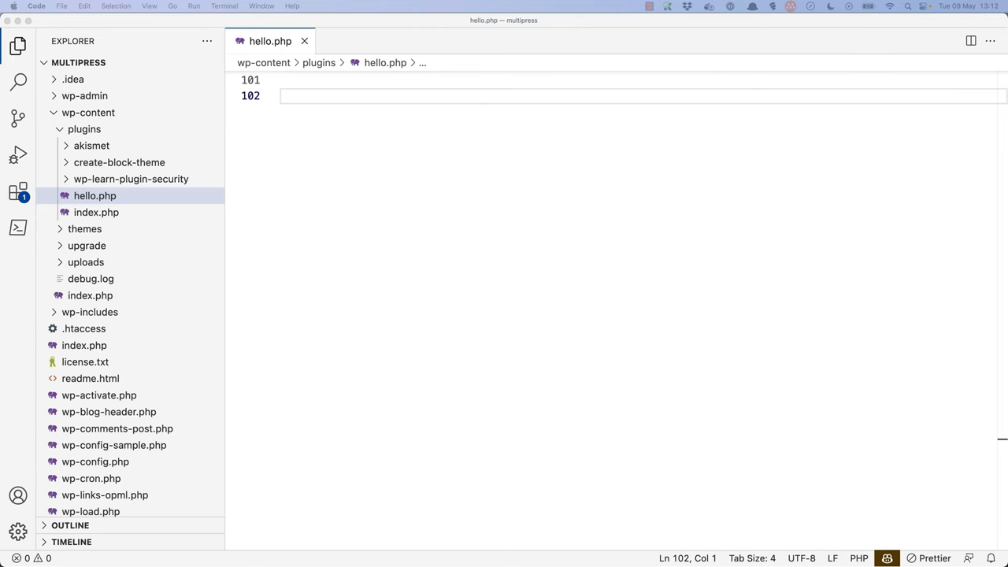
Declare function update_site_option( $site_id, $option_name, $option_value ) in hello.php
type("function update_site_option( $site_id,  $option_name, $option_value ){")
type("switch_to_blog( $site_id );")
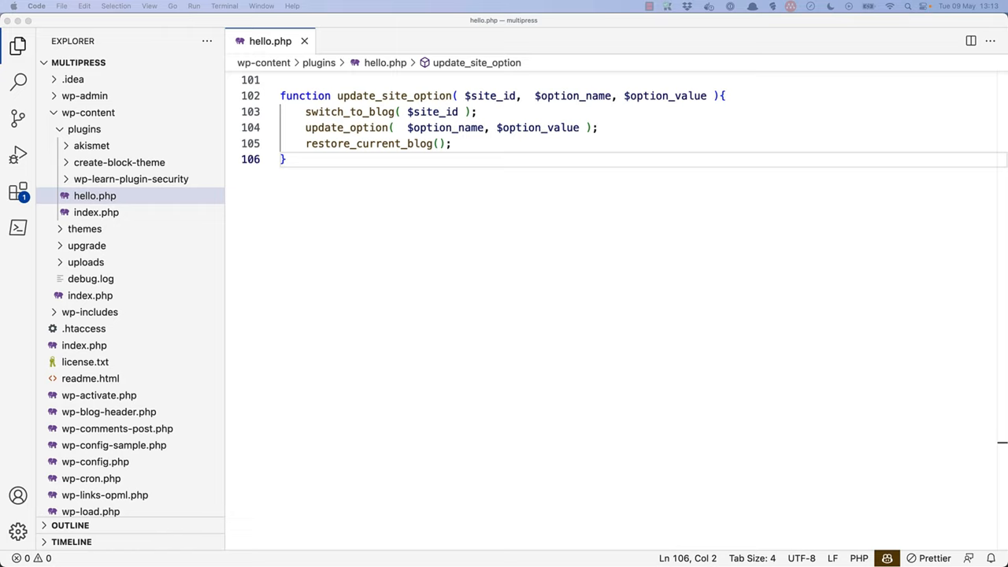
mouse_move(708, 107)
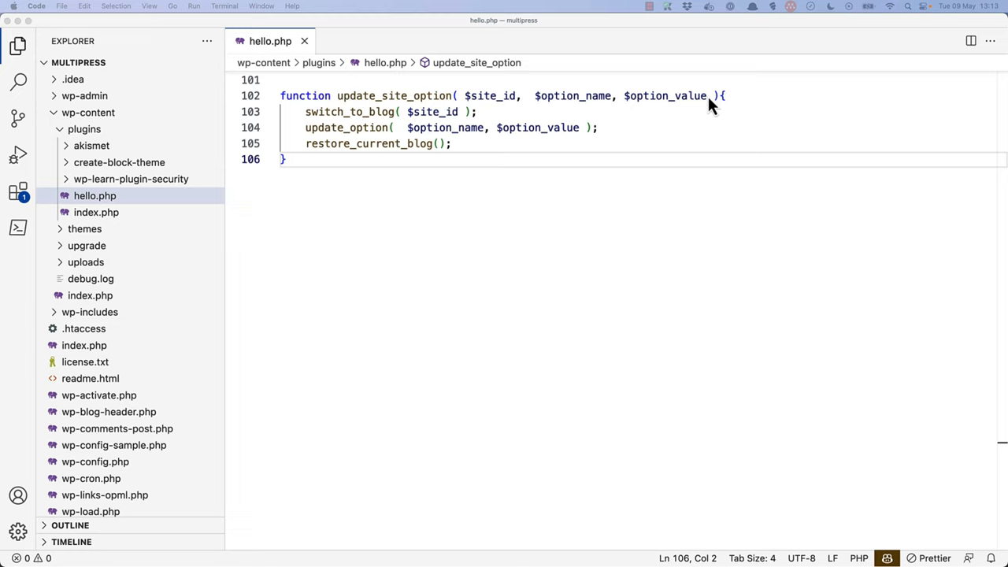
mouse_move(552, 129)
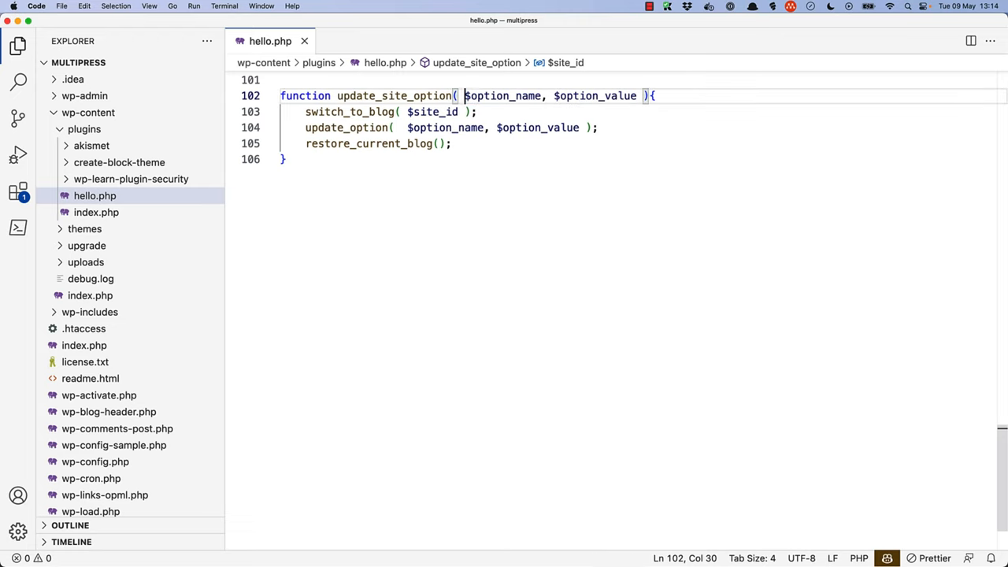
Fetch all sites with $sites = get_sites(); at the start of the function body
key("Return")
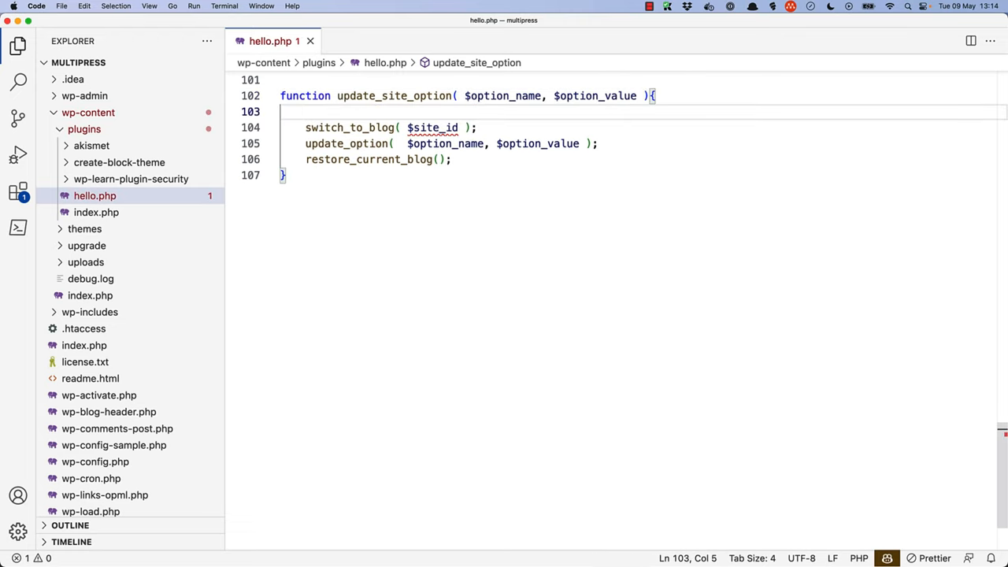
type("$sites =")
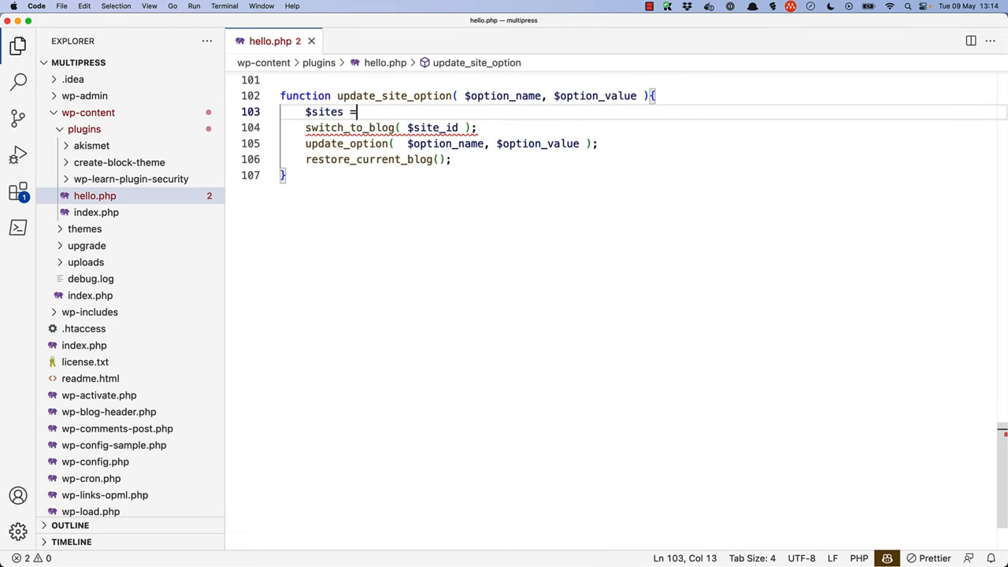
type("get_sites()")
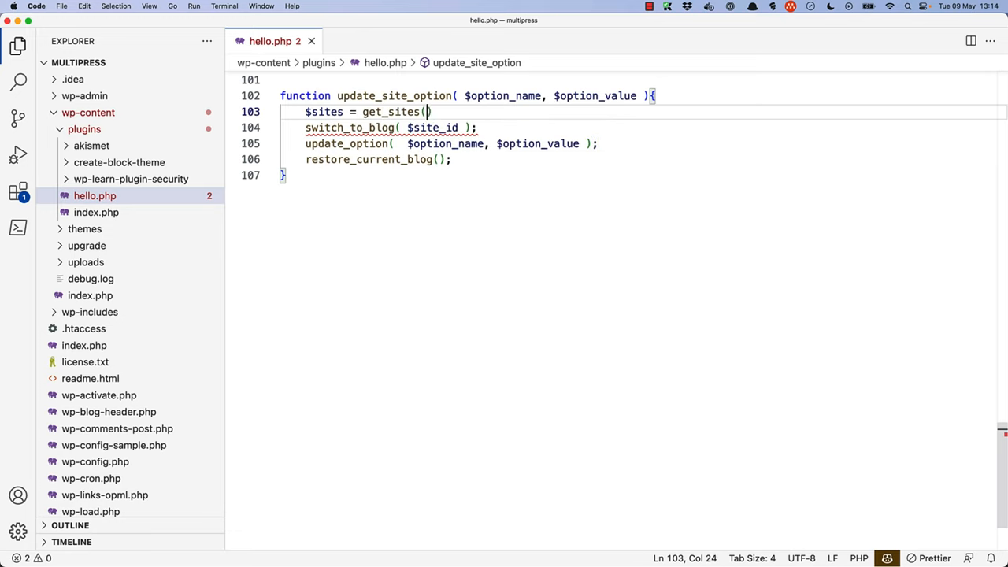
key("Enter")
type("foreach ($")
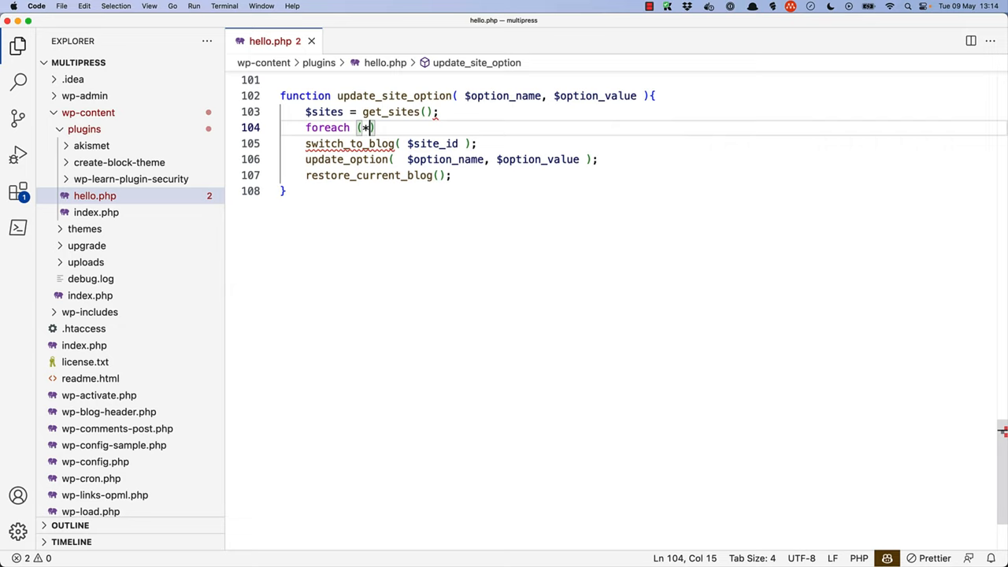
Begin a foreach ($sites as $site ){ loop over the fetched sites
type("$sites")
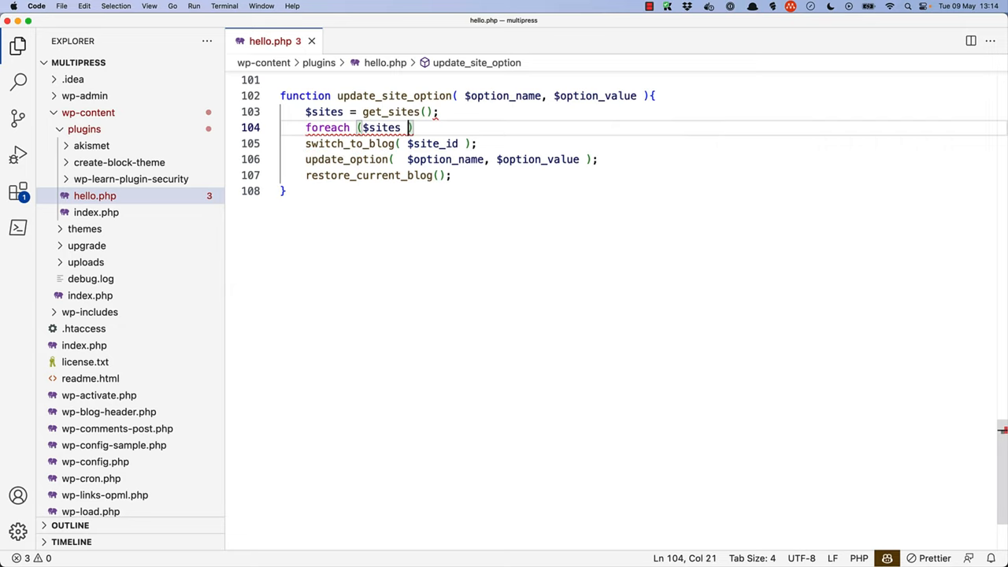
type("as")
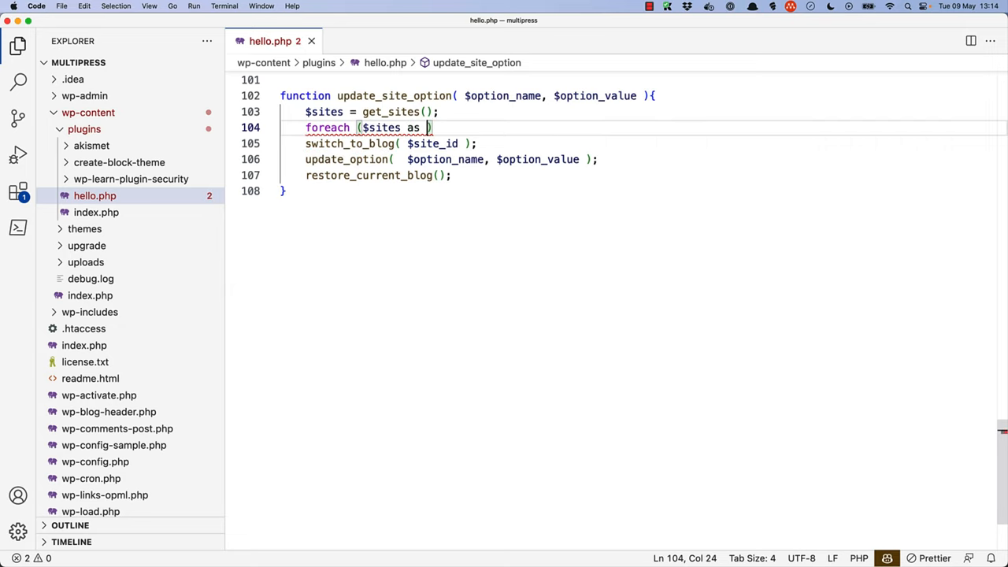
type("$site ){")
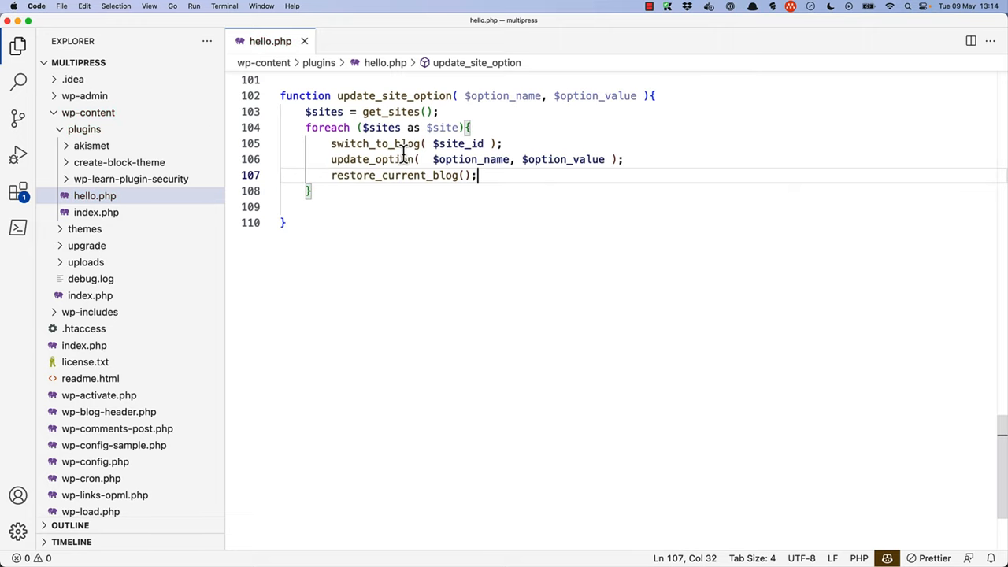
Change the switch_to_blog argument from $site_id to $site->blog_id
left_click(457, 143)
type("->blog")
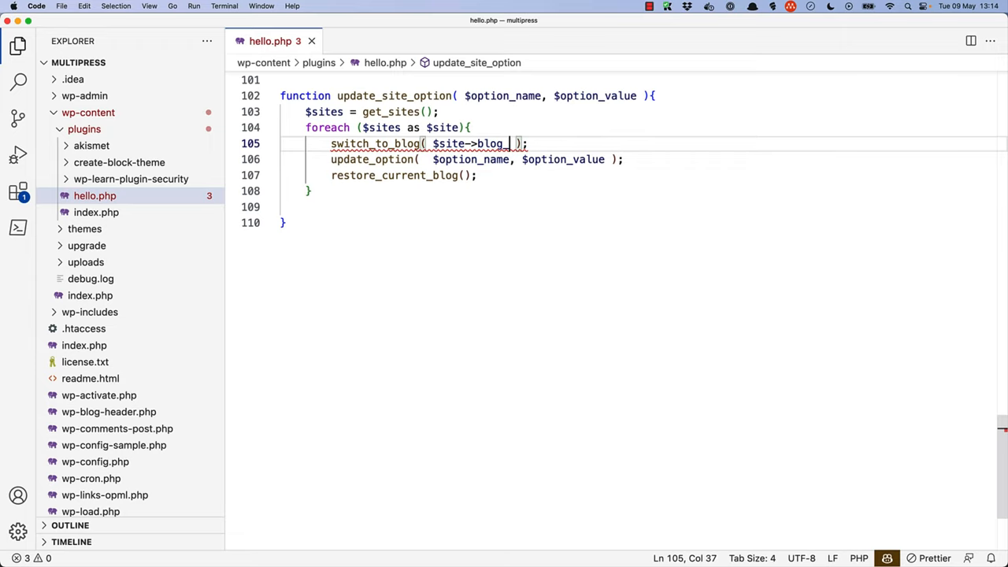
type("id")
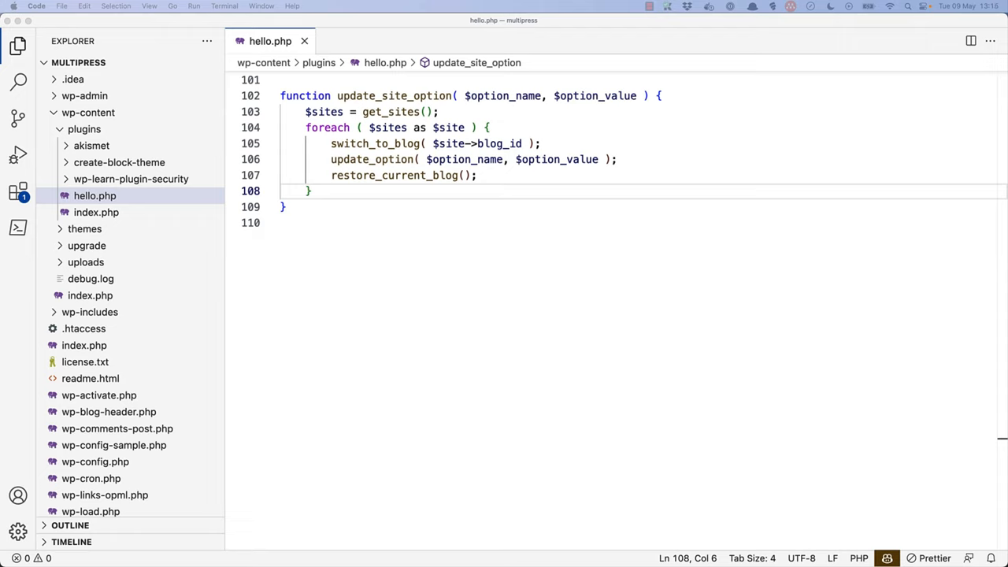
mouse_move(528, 380)
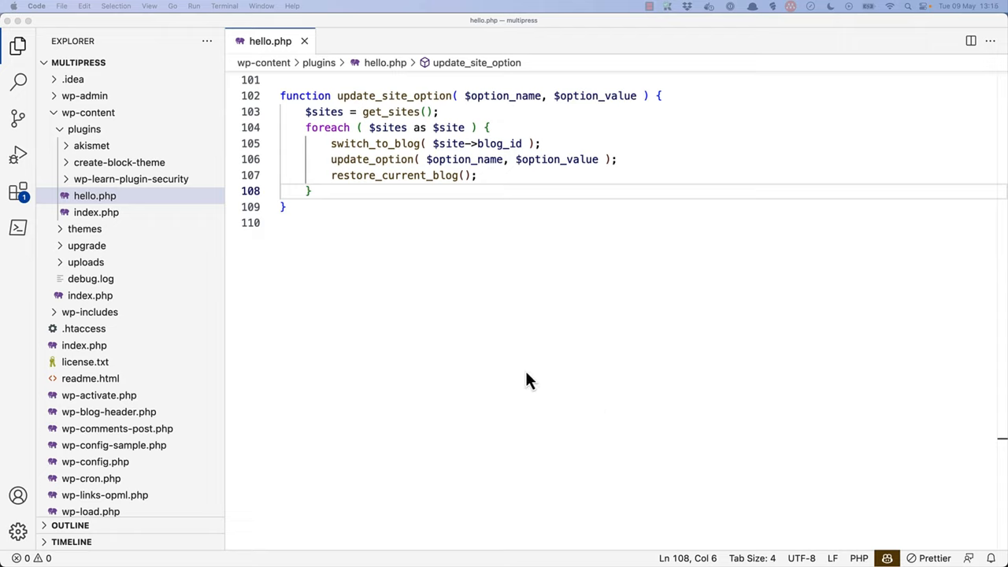
Add update_blog_option( $site->blog_id, at the start of the foreach loop body
left_click(479, 175)
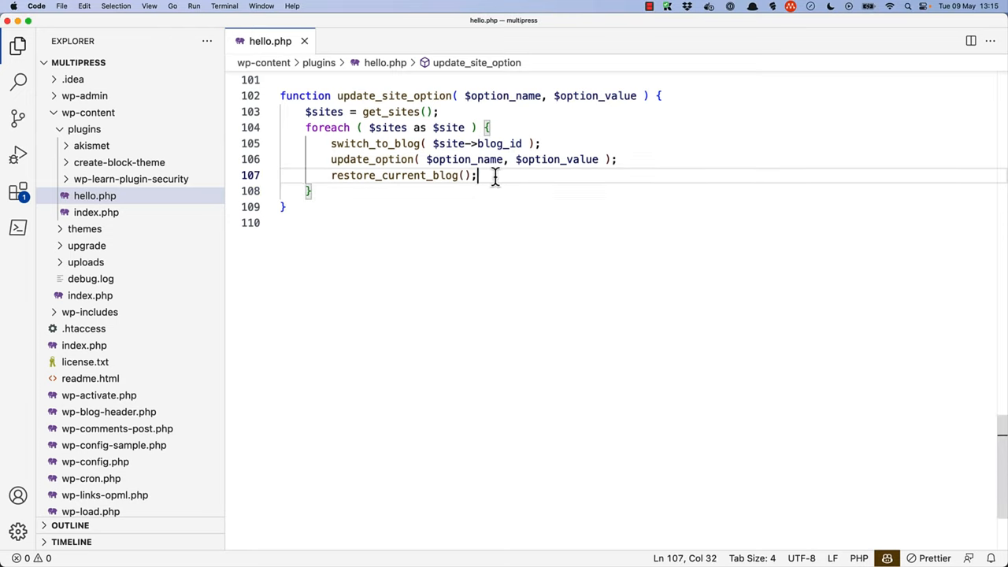
left_click_drag(479, 175, 331, 144)
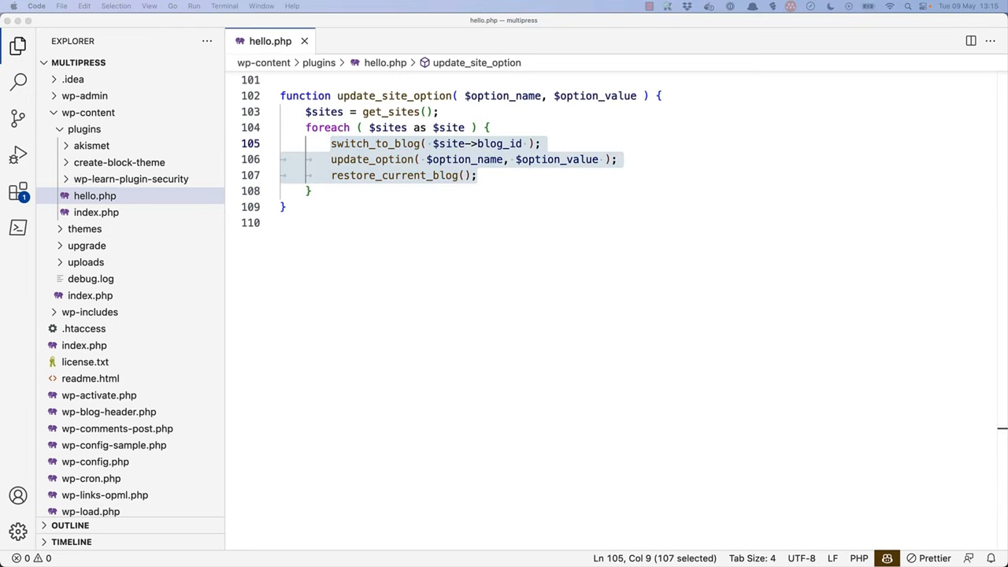
left_click(532, 128)
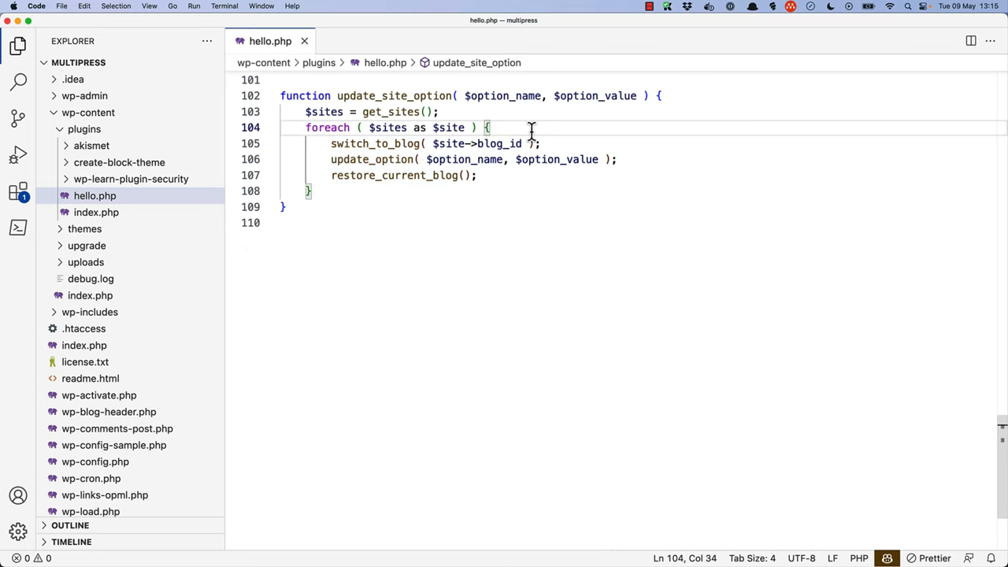
type("update_blog_option(")
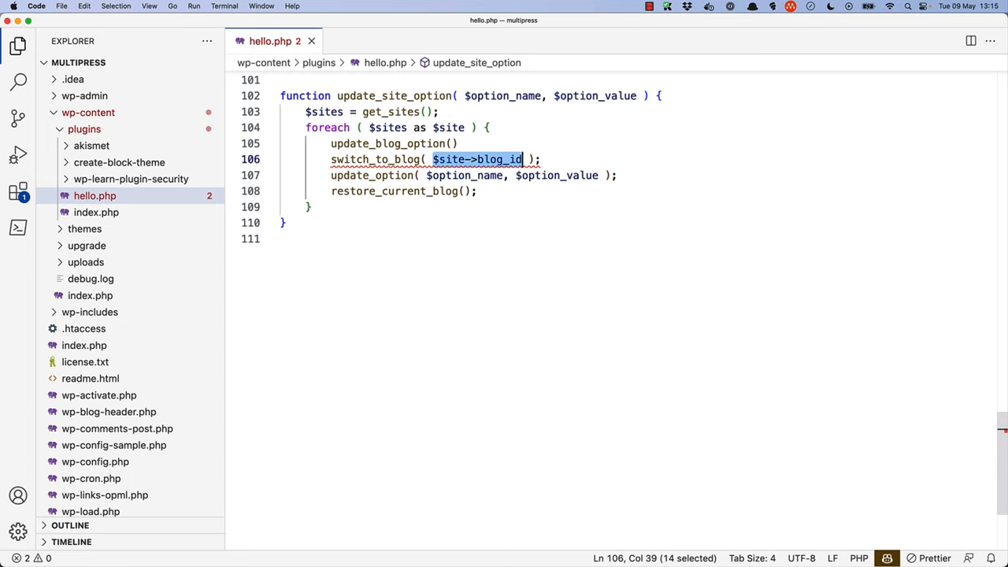
left_click(450, 143)
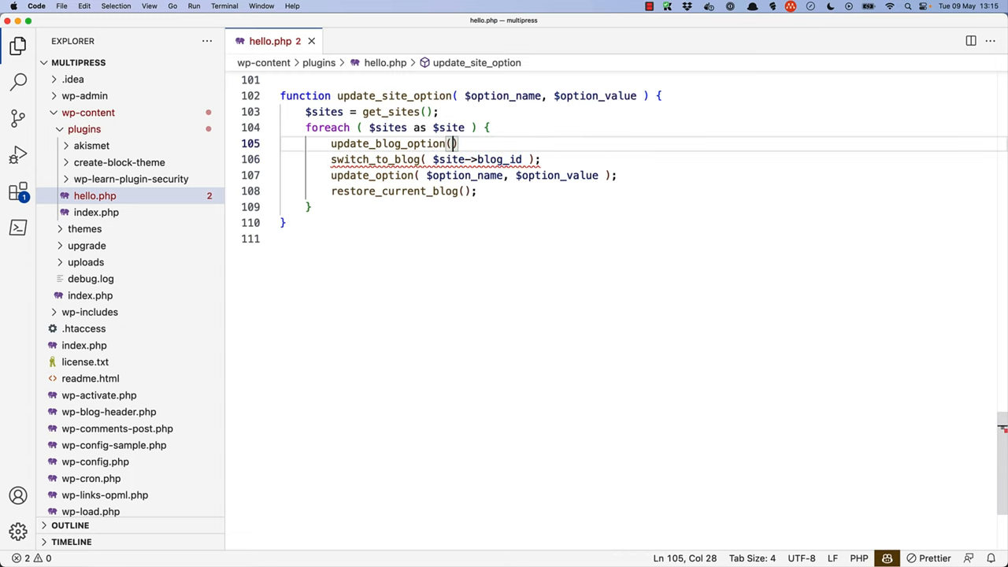
type("$site->blog_id,")
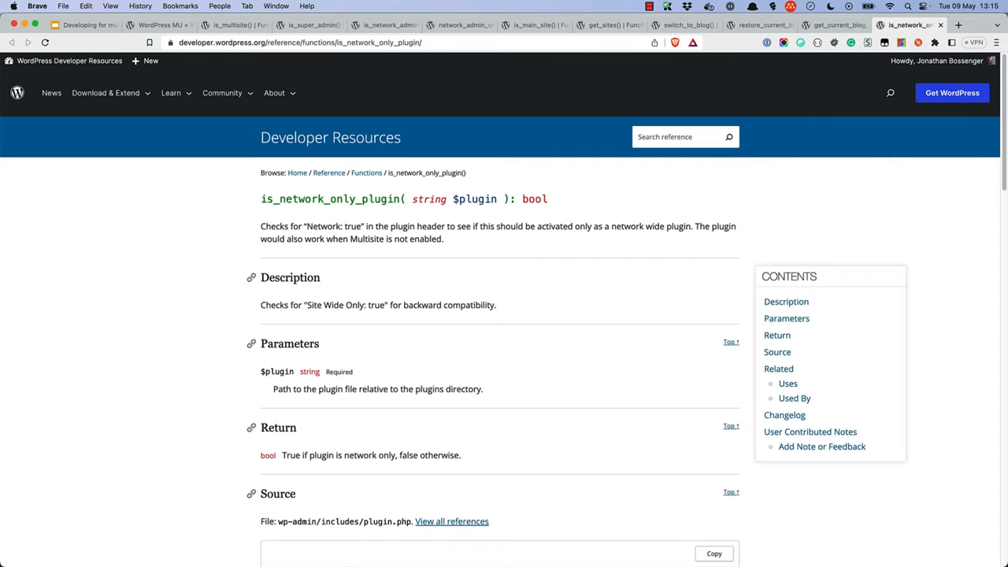
Highlight the "Network: true" header text on the is_network_only_plugin() reference page
double_click(334, 227)
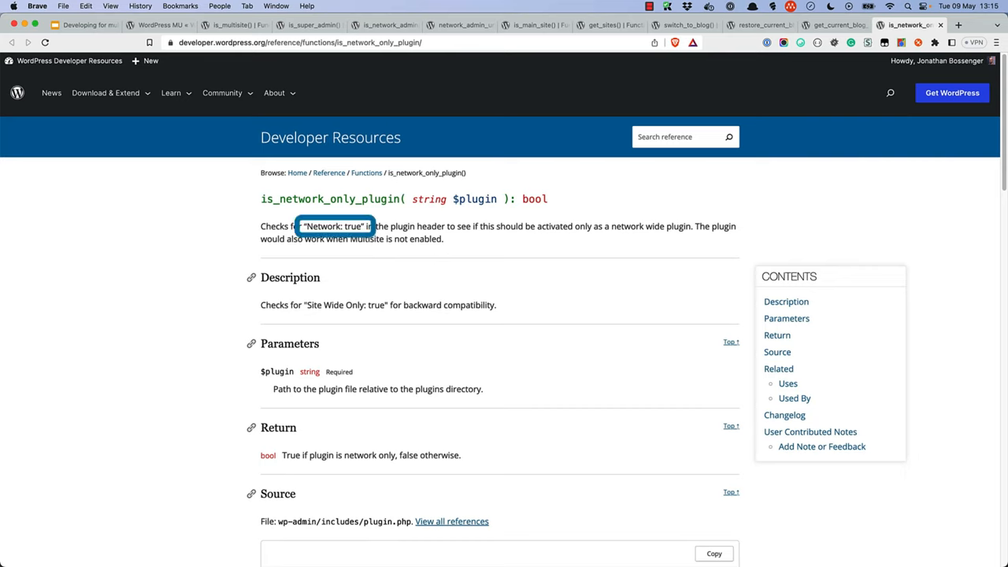